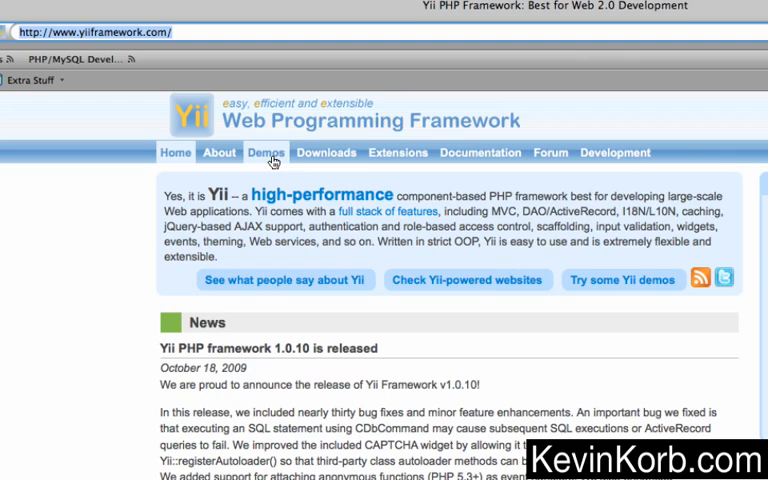
- Download the stable Yii 1.0.10 .tar.gz source from the yiiframework.com Downloads page
click(326, 152)
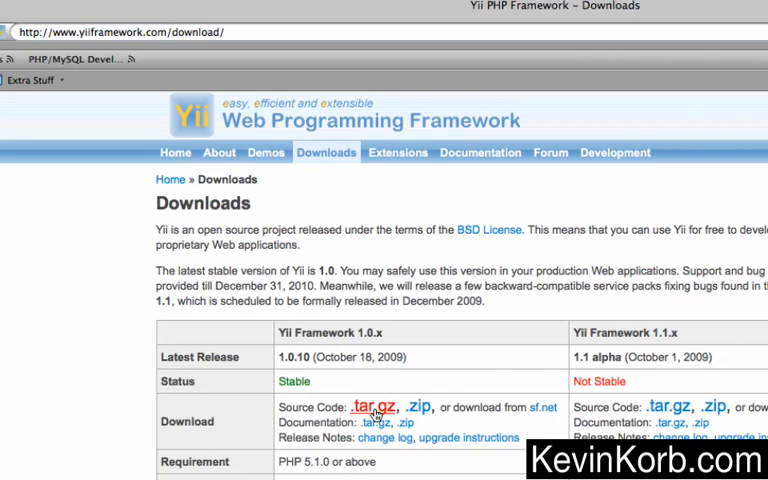
scroll(down, 3)
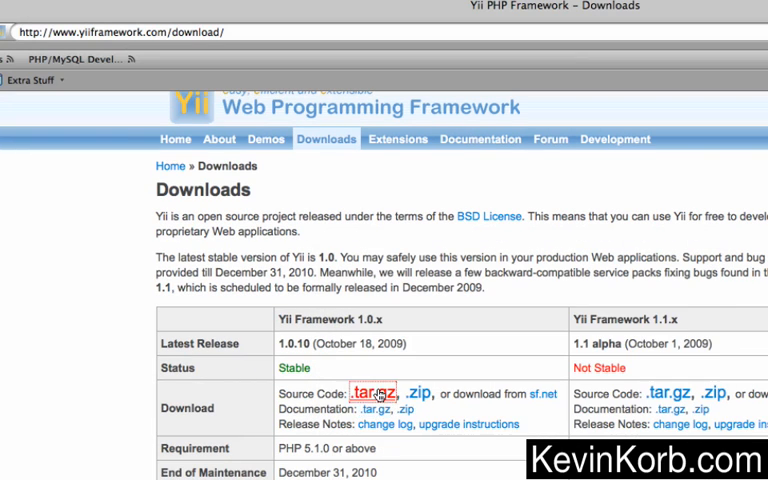
click(368, 392)
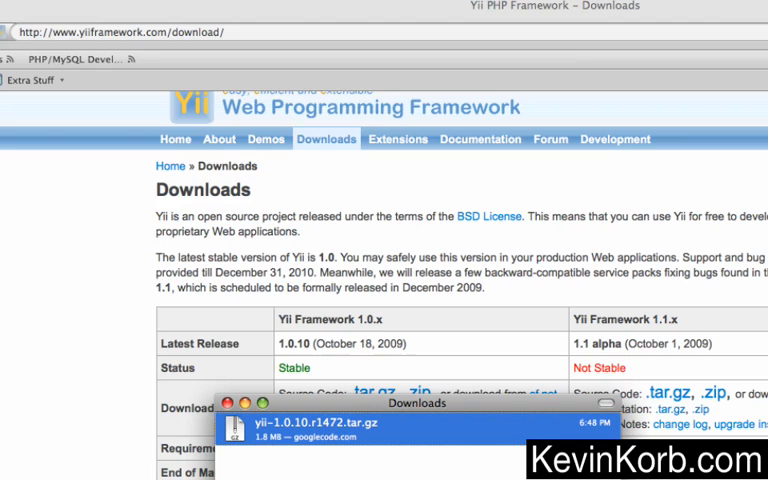
mouse_move(210, 420)
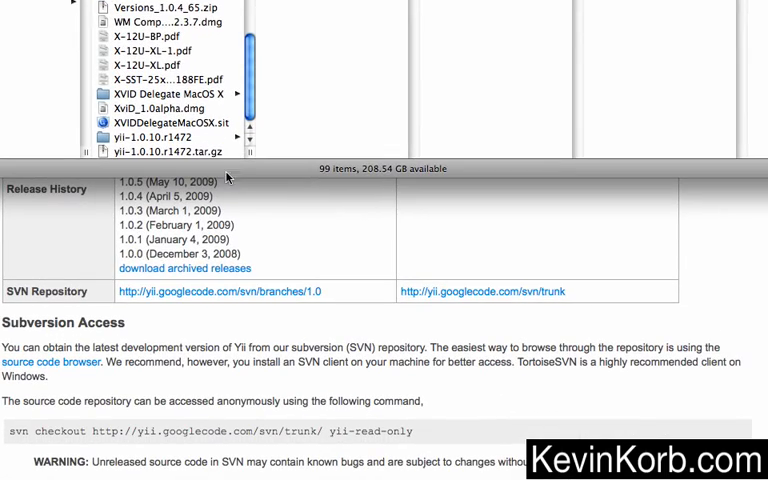
- Paste the downloaded yii-1.0.10 folder into Macintosh HD > data > web > vhosts
click(170, 132)
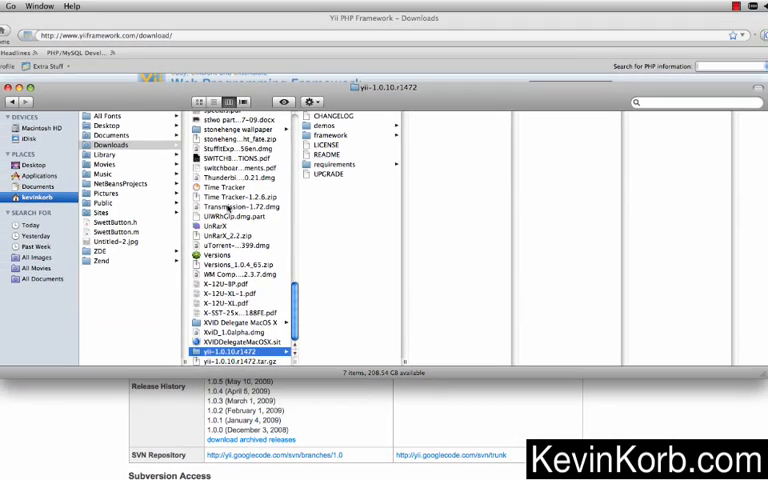
mouse_move(146, 132)
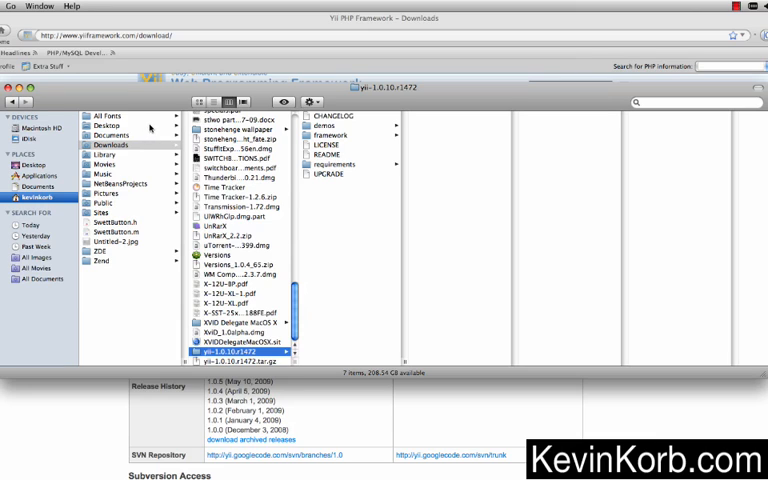
click(48, 128)
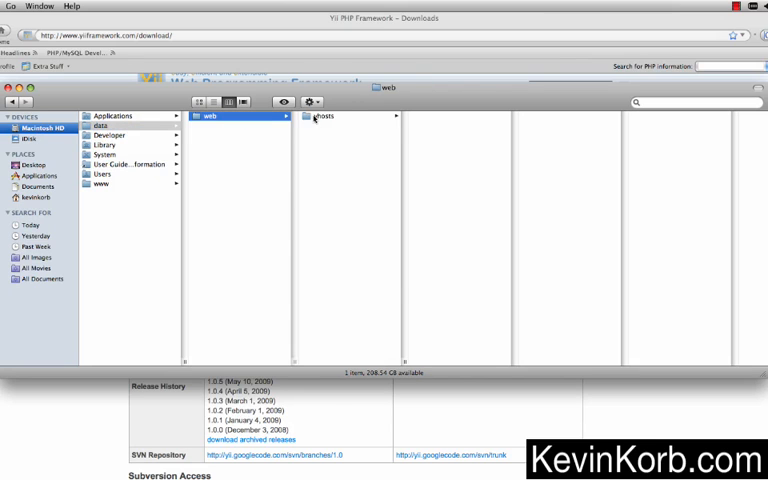
right_click(324, 116)
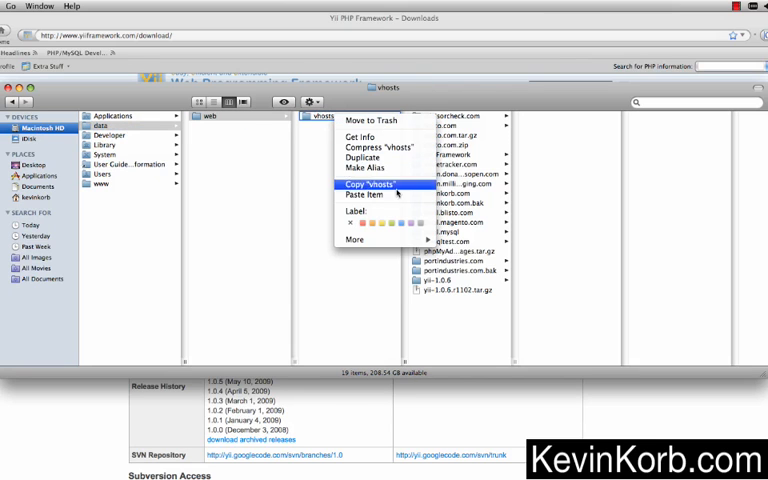
click(372, 184)
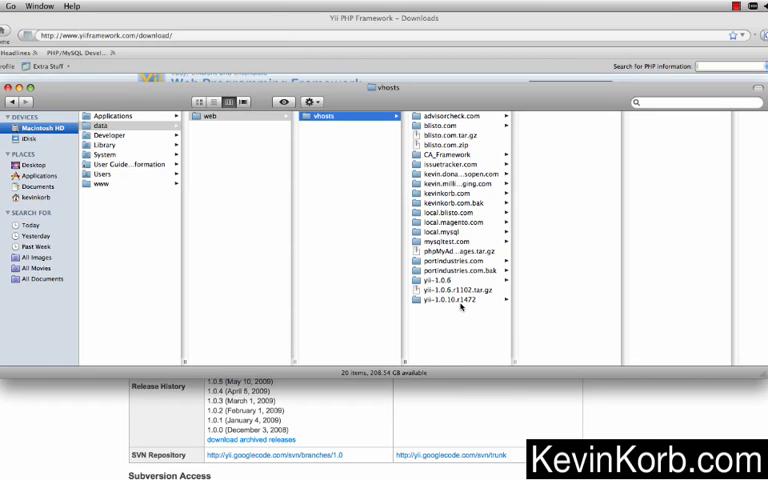
- View the contents of the pasted yii-1.0.10 folder in vhosts
right_click(456, 300)
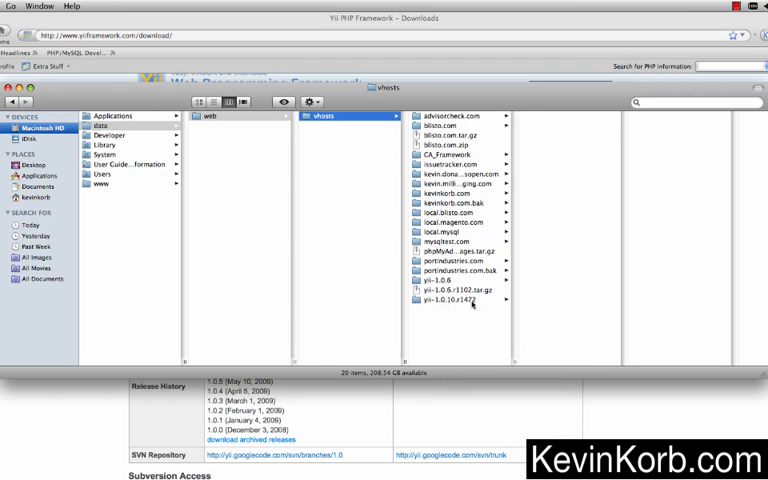
click(456, 300)
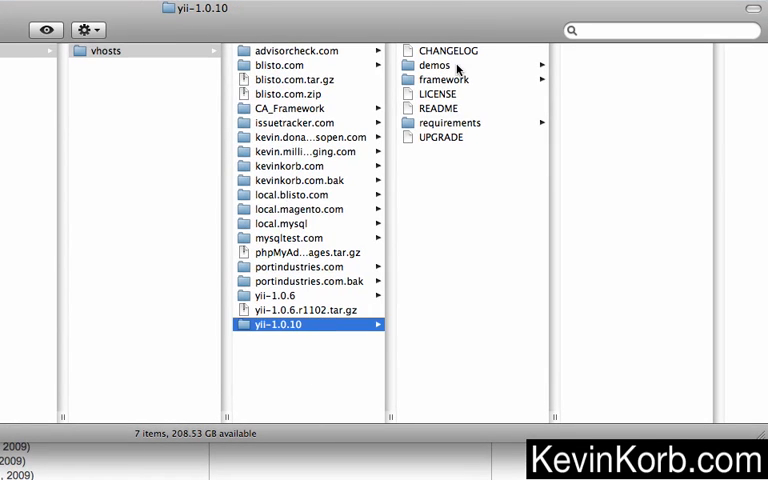
mouse_move(368, 146)
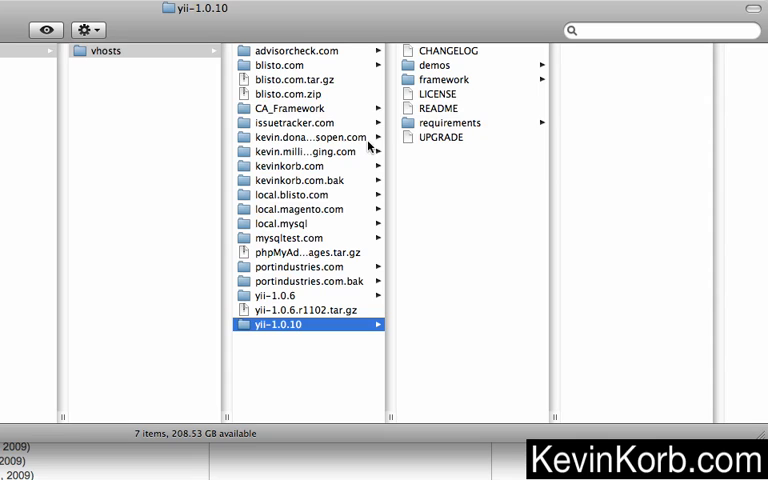
mouse_move(456, 68)
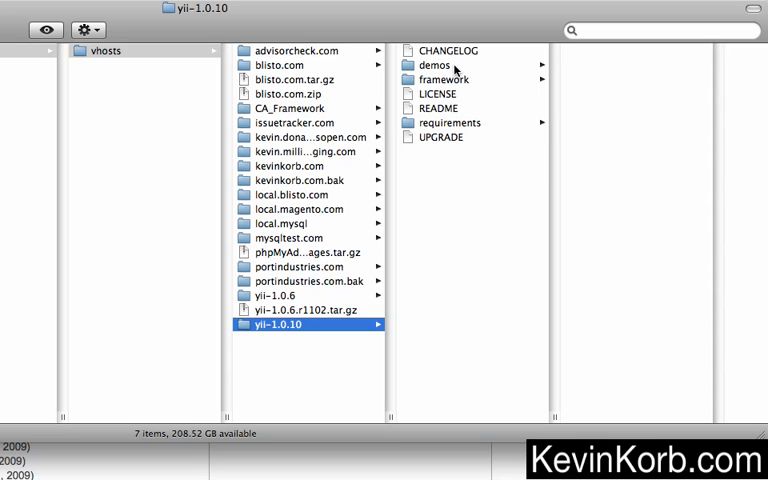
mouse_move(450, 92)
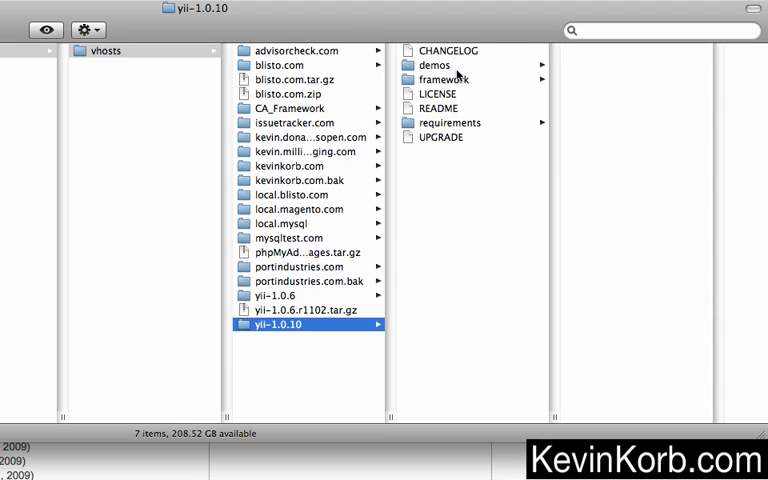
mouse_move(452, 88)
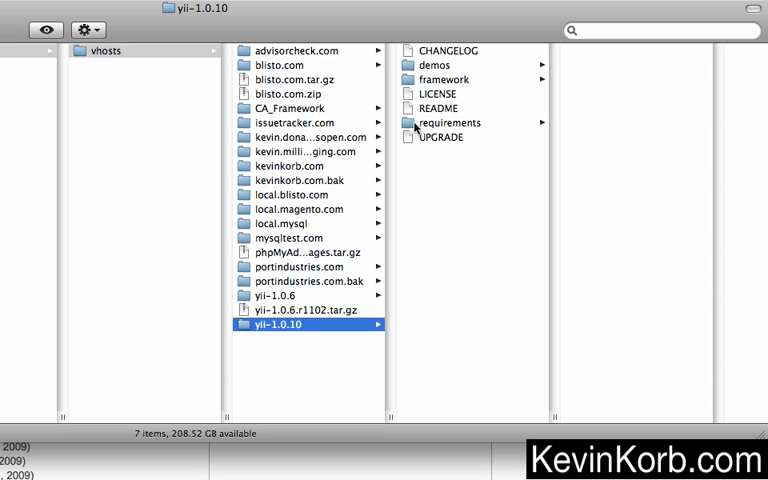
mouse_move(456, 132)
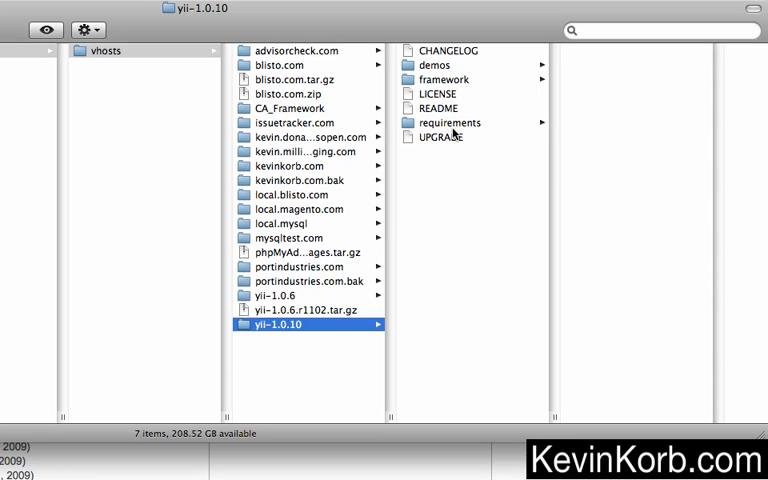
- Copy the requirements folder from yii-1.0.10 for pasting into vhosts
click(448, 122)
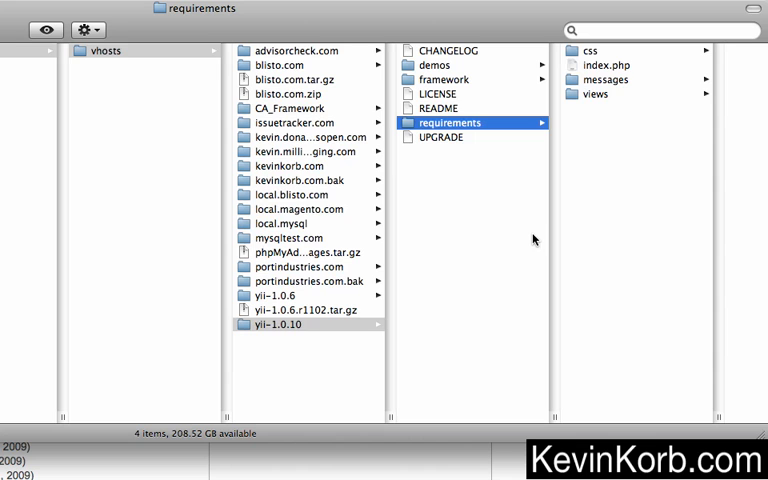
mouse_move(432, 108)
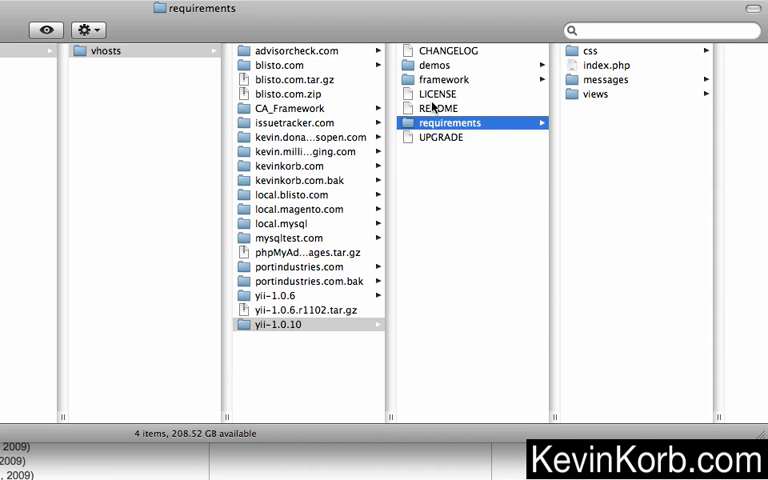
right_click(448, 122)
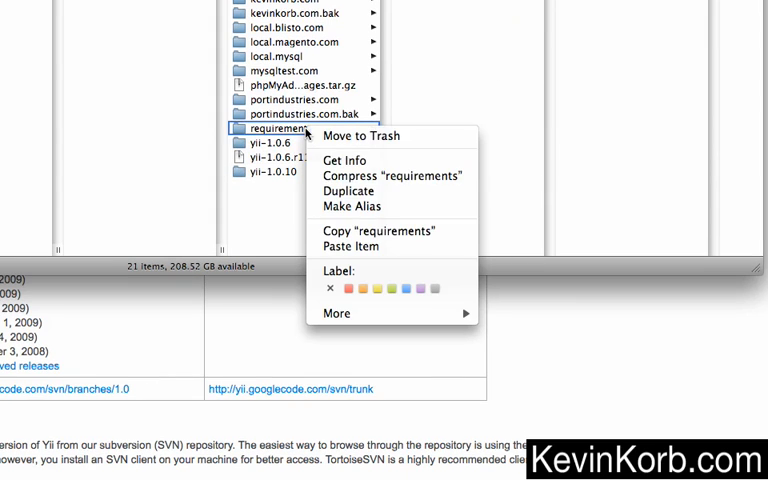
mouse_move(380, 160)
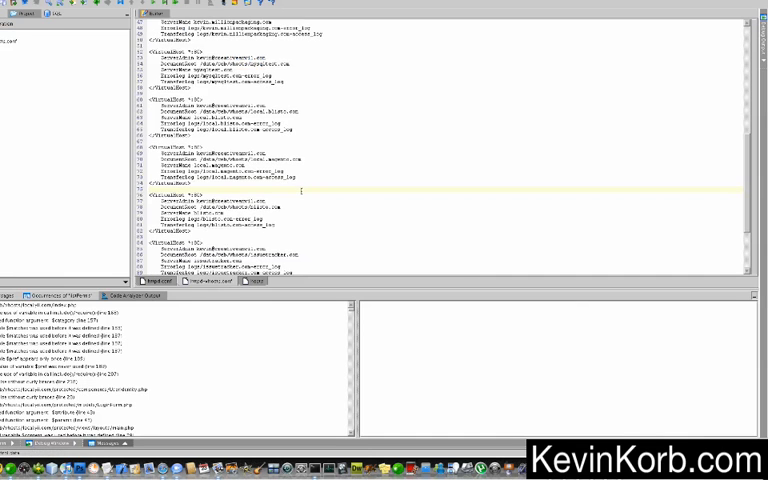
- Duplicate the local.magento.com VirtualHost block in httpd-vhosts.conf and select a value to edit
scroll(down, 3)
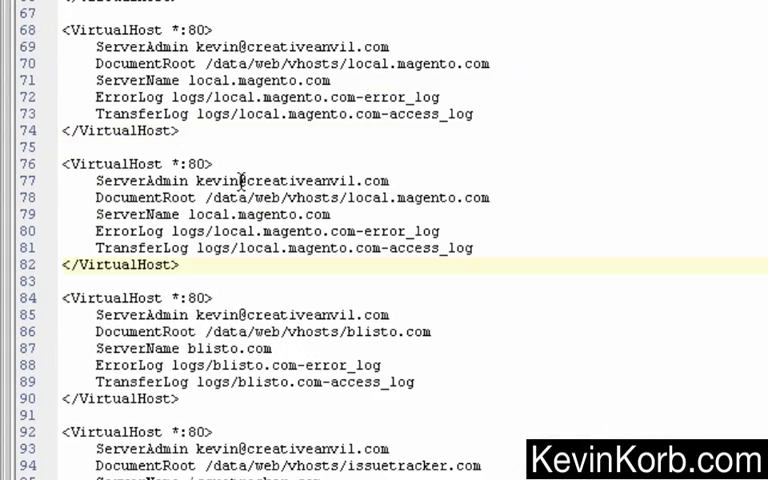
double_click(430, 196)
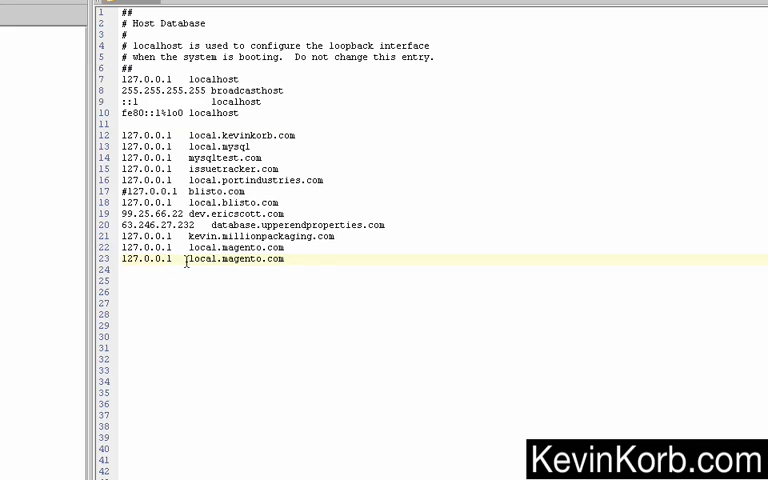
- Rename the duplicated hosts line to 127.0.0.1 local.yii.com, then bring up a Terminal window
text(lcoal.)
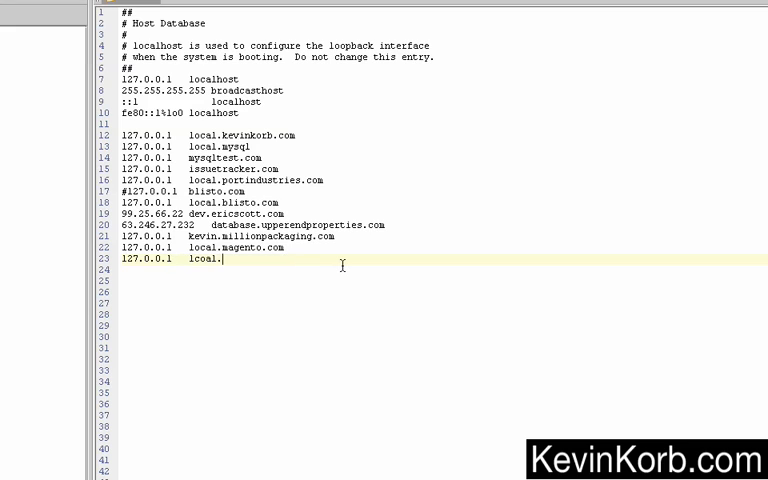
text(local.yiii.com)
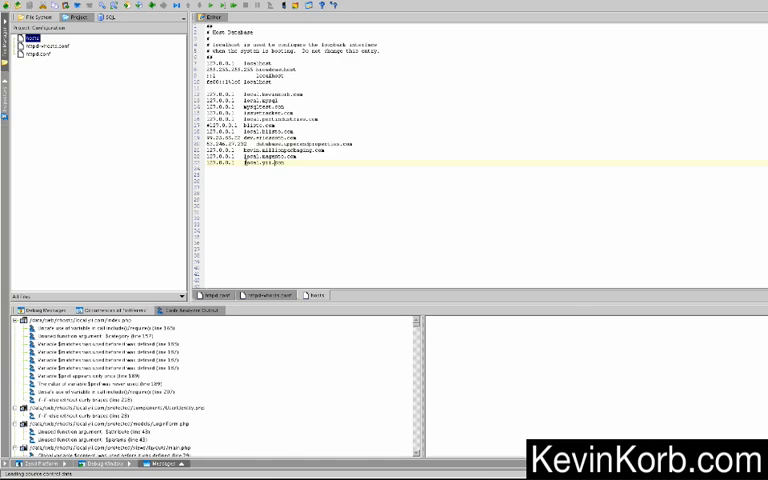
right_click(270, 164)
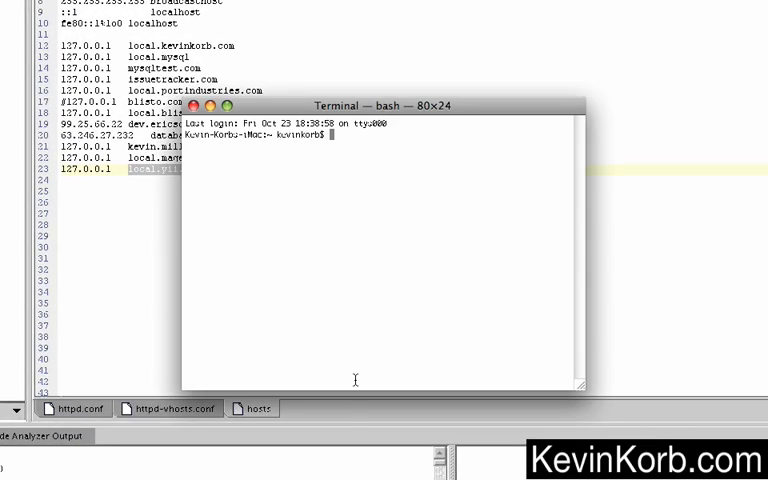
- Run 'ping local.yii.com' to confirm it answers from 127.0.0.1, then launch System Preferences
text(ping local.yii.com)
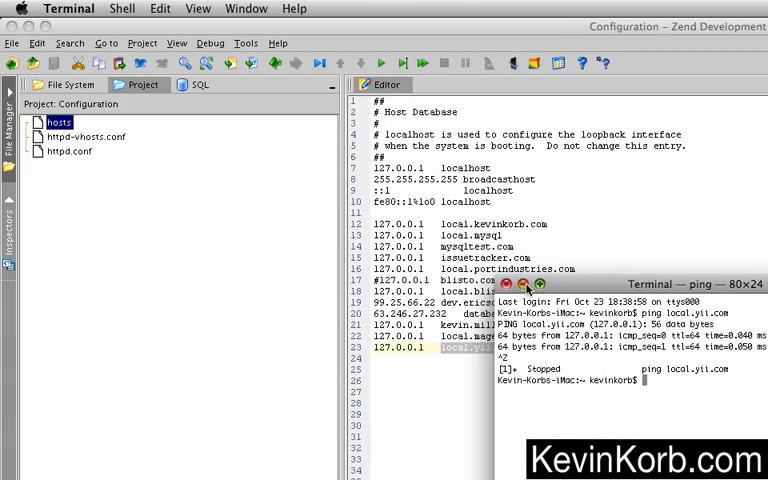
click(20, 8)
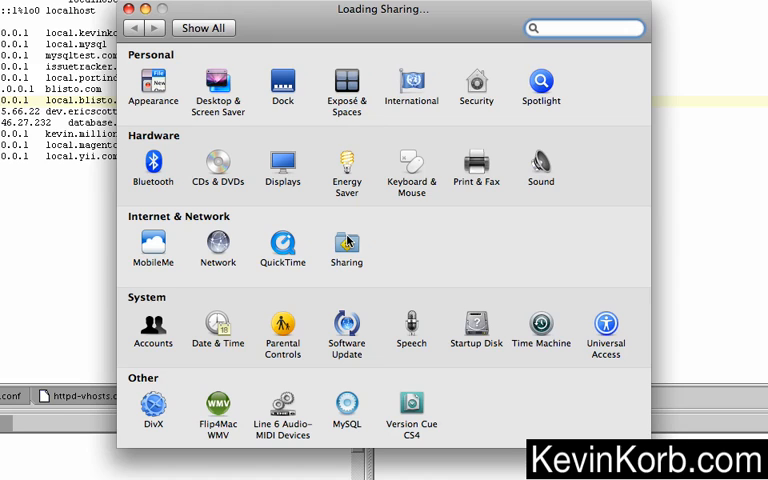
- Open the Sharing pane under Internet & Wireless
click(346, 244)
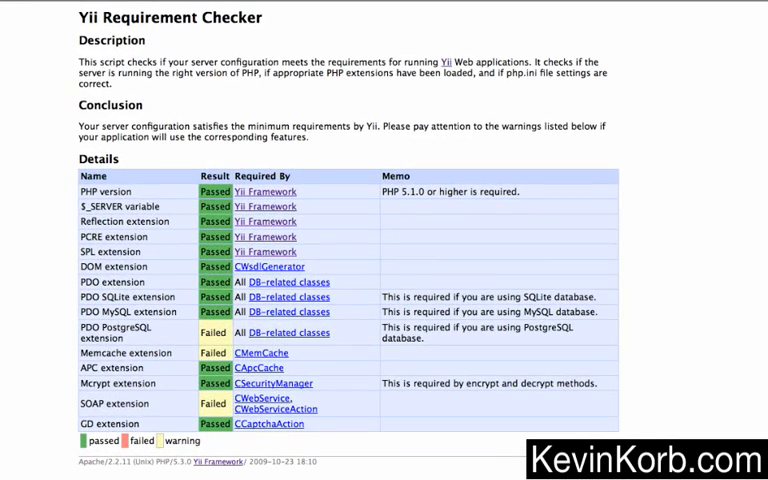
mouse_move(172, 168)
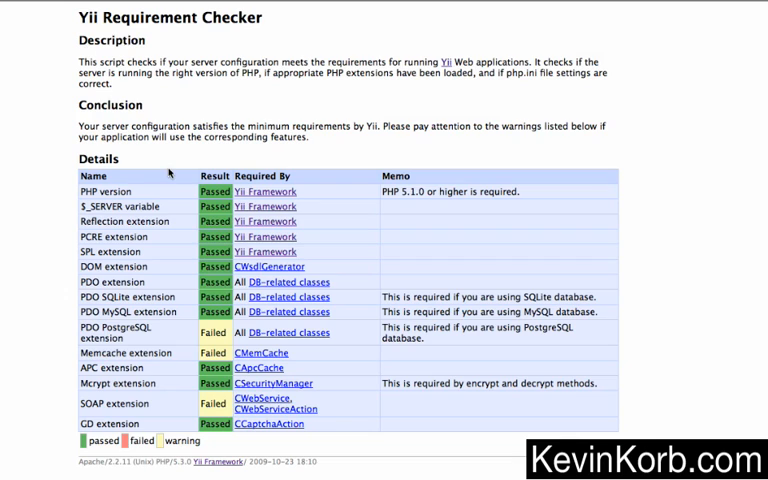
mouse_move(322, 196)
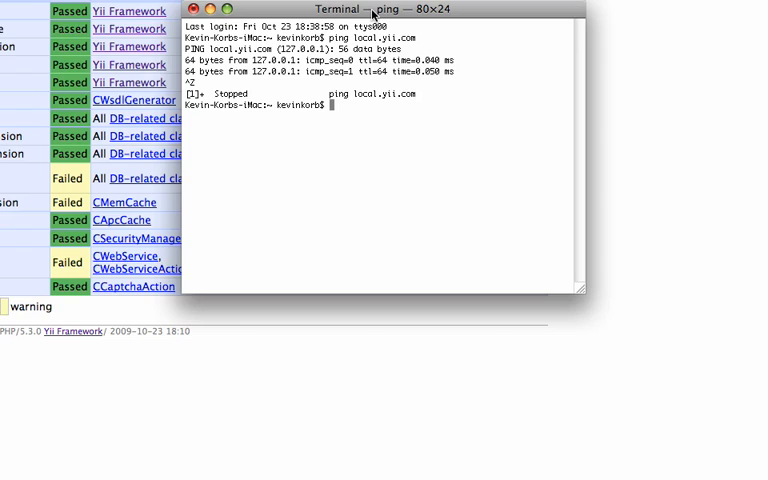
- cd into /data/web/vhosts/local.yii.com and list its contents
text(cd /data/)
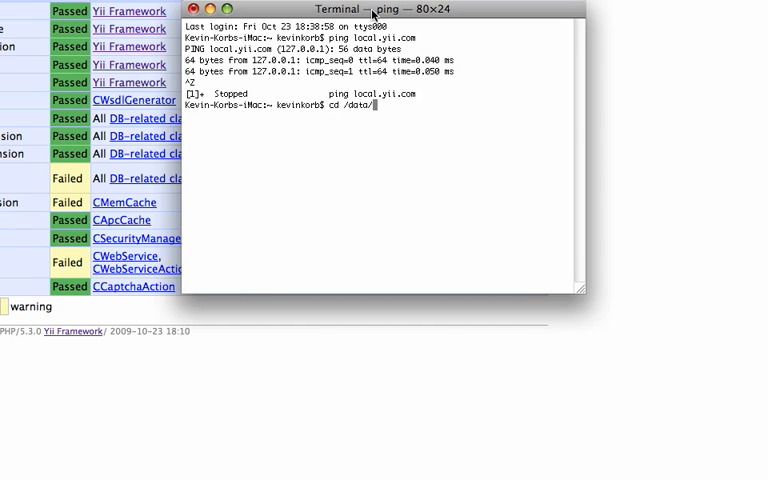
text(web/vhosts/)
text(cd loca)
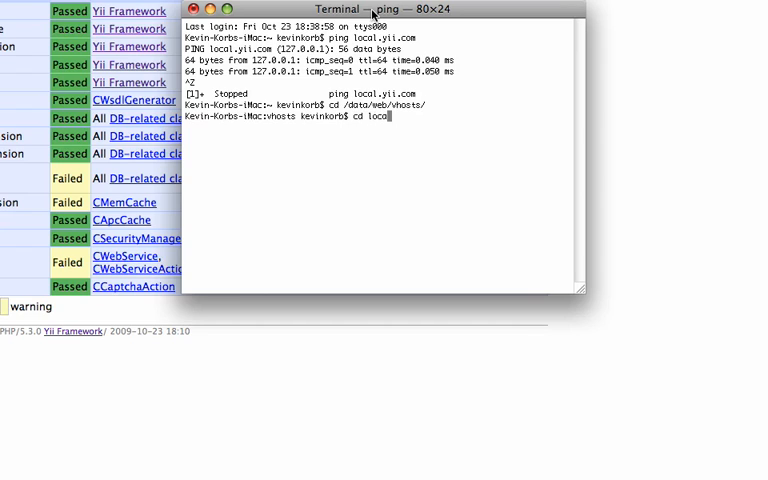
key(Return)
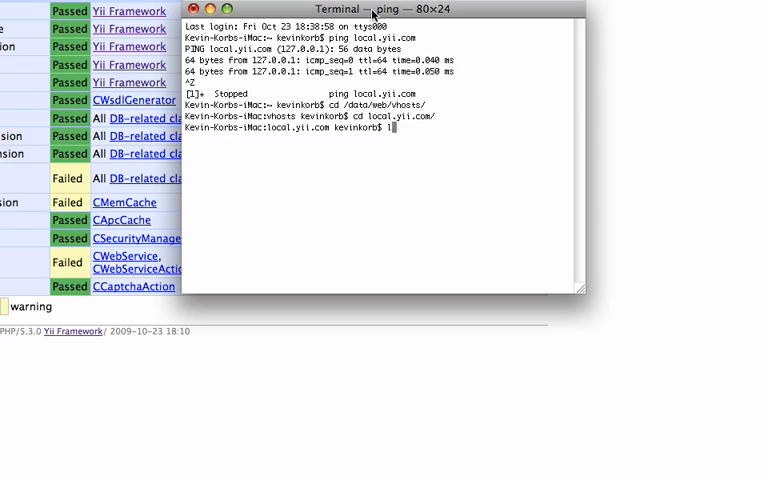
text(ls)
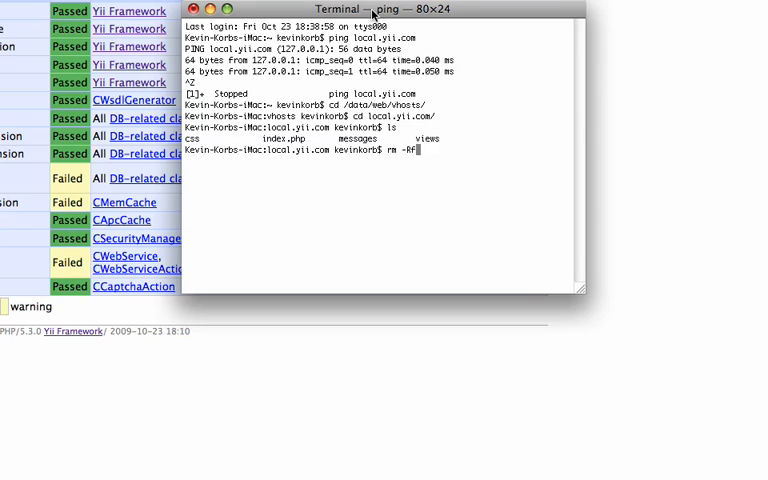
key(Return)
text(rm )
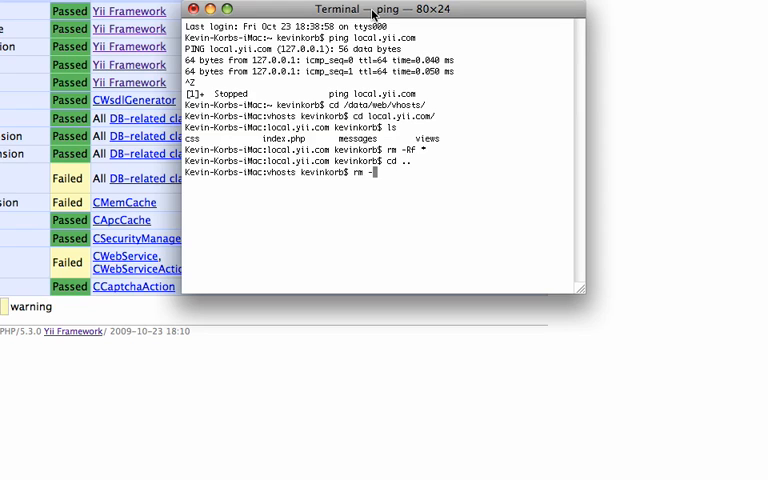
- Remove the local.yii.com folder entirely with rm -RF local.yii.com/
text(-RF l)
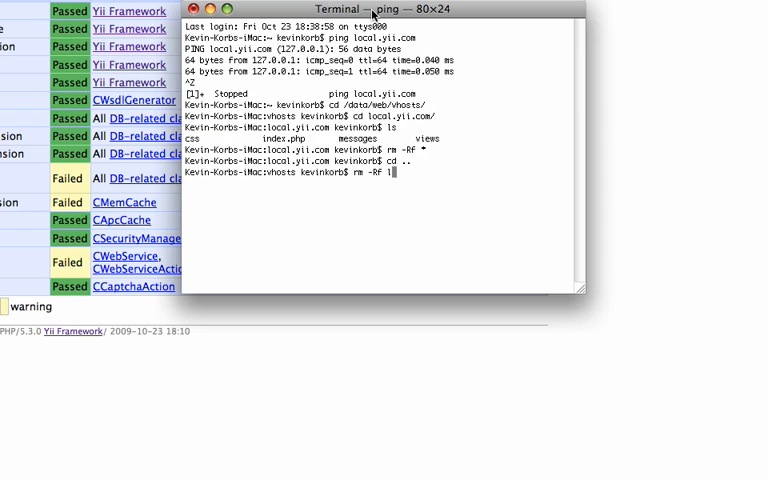
text(ocal.yii.com/)
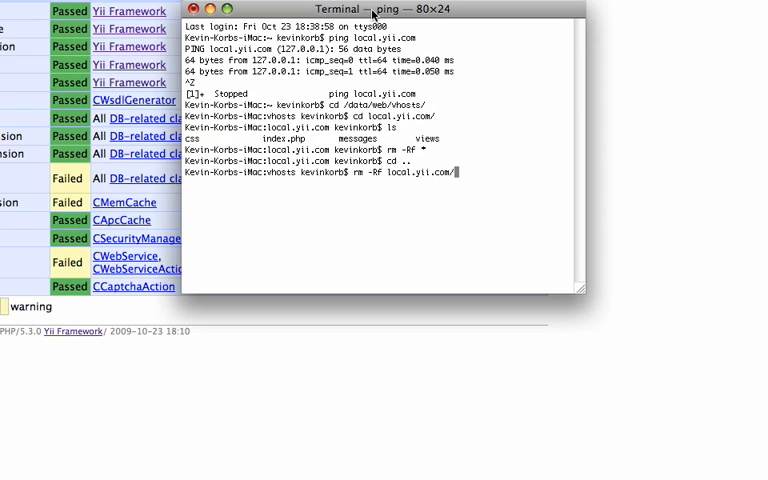
key(Return)
text(ls)
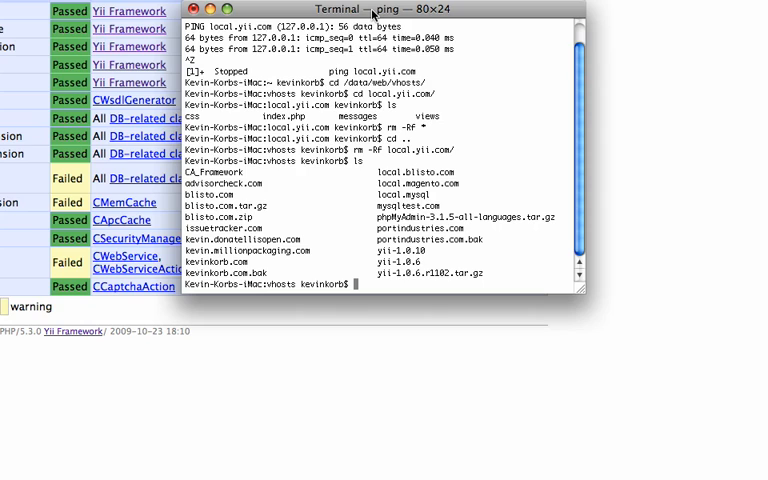
- cd into the yii-1.0.10 folder and its framework subfolder
text(cd yii)
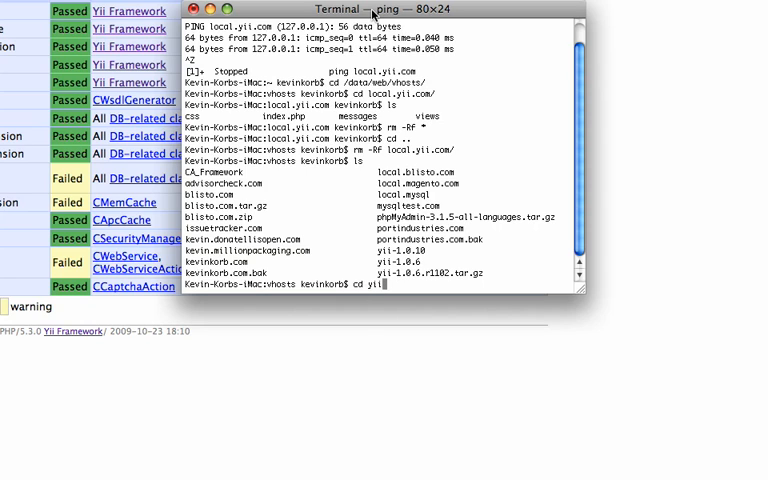
text(-1.0)
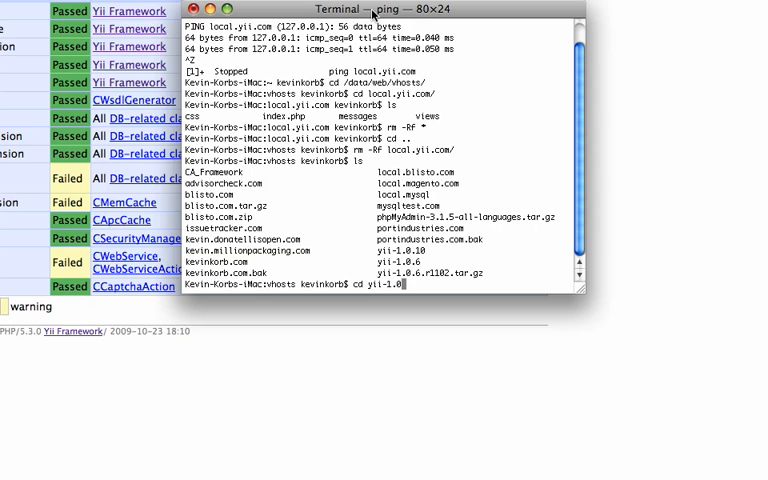
text(.10/)
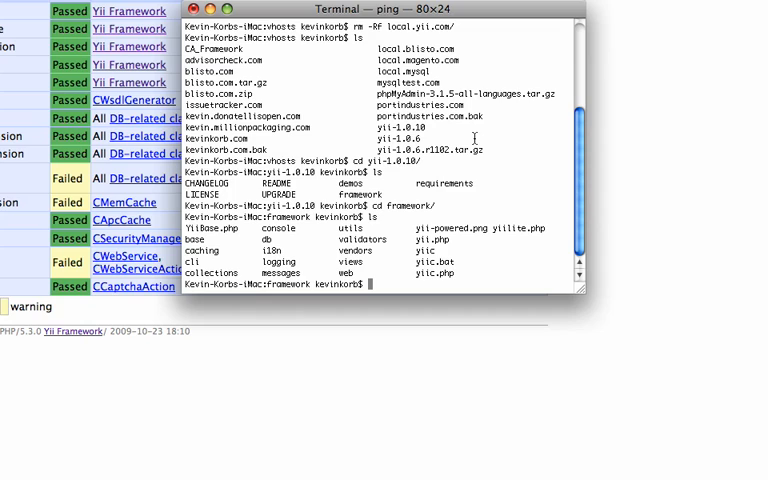
- Start the command ./yiic webapp, fixing a mistyped argument
text(./yiic)
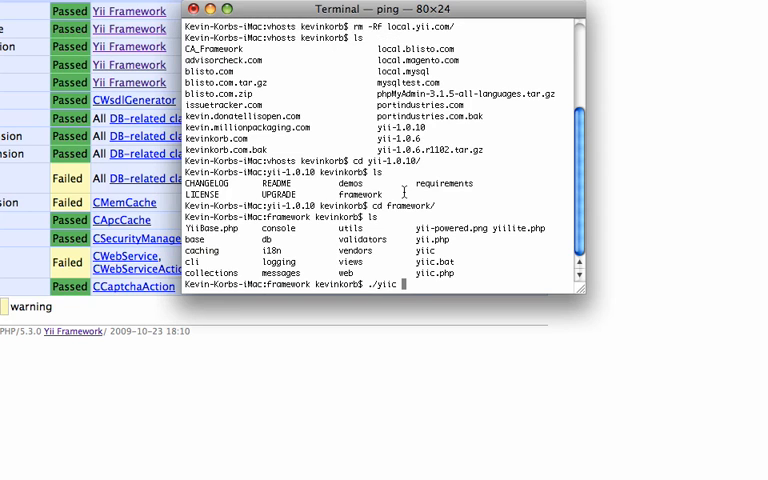
text(w)
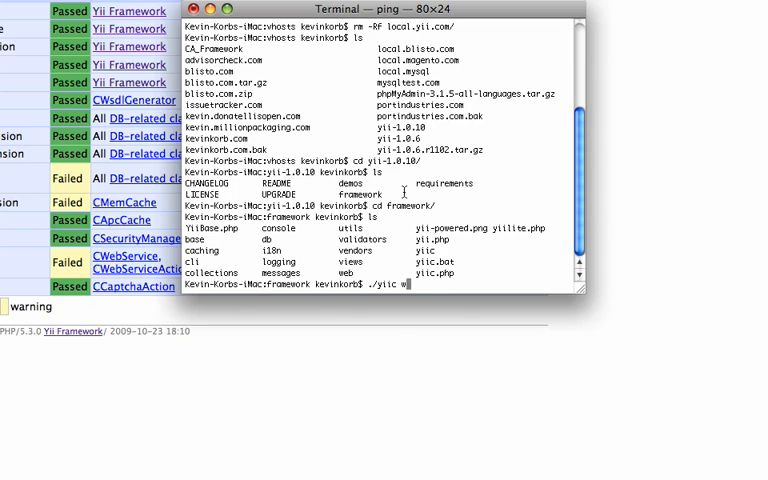
text(she)
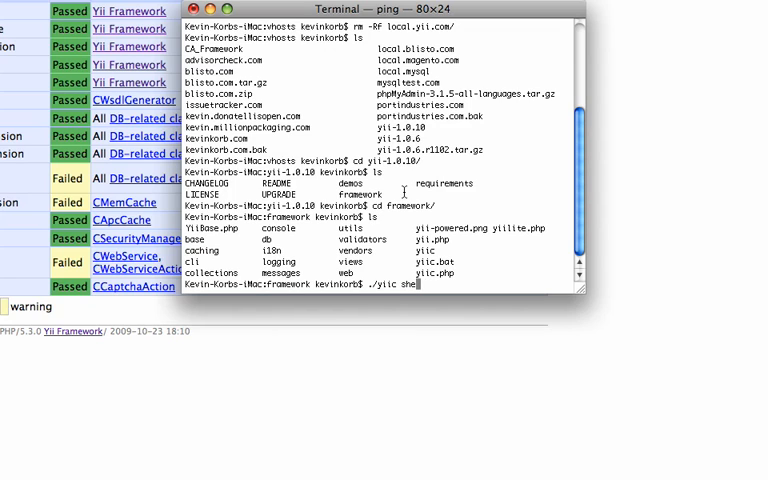
key(BackSpace)
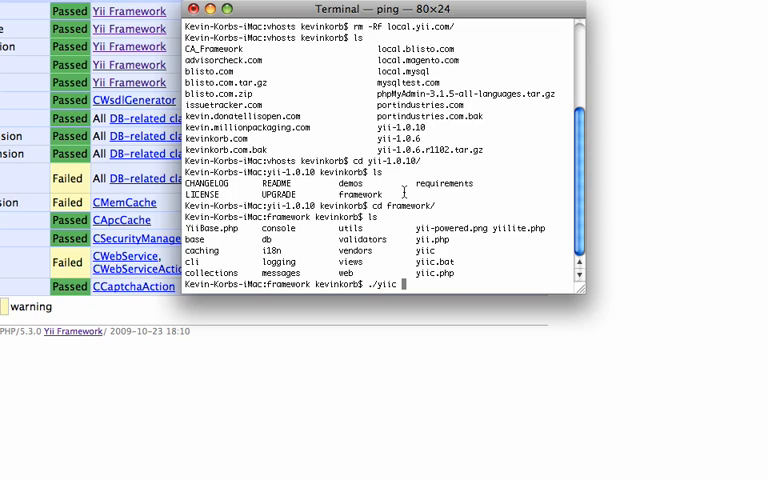
text(webapp)
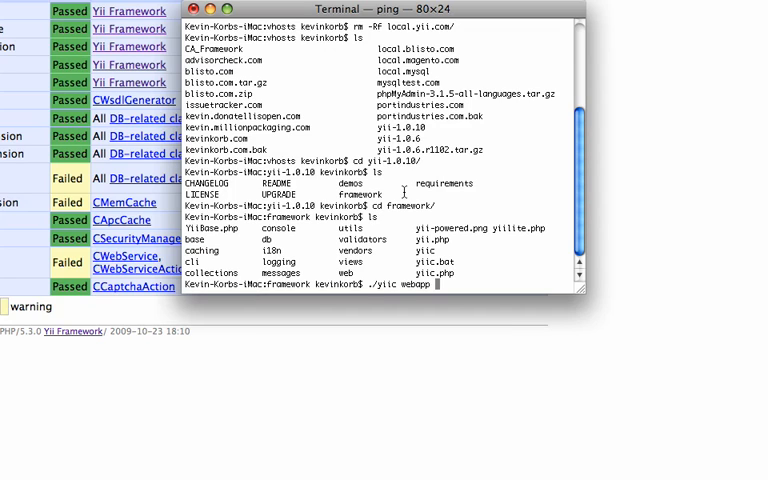
- Run ./yiic webapp /data/web/vhosts/local.yii.com to generate the application skeleton
text(/)
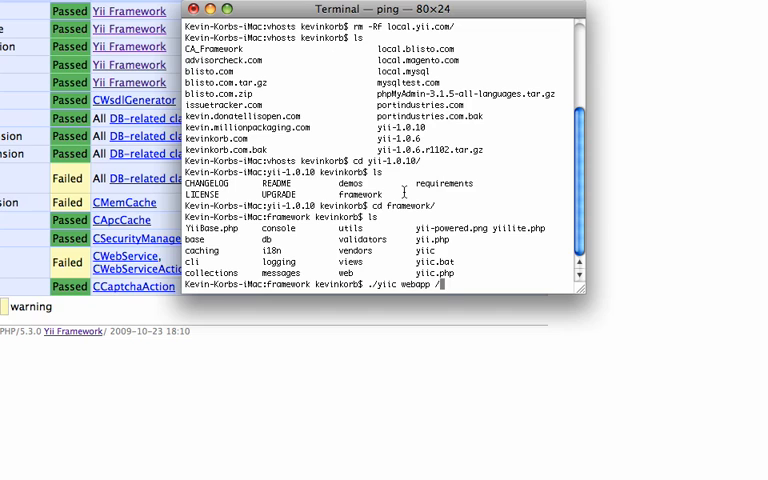
text(/data/web/vhosts/)
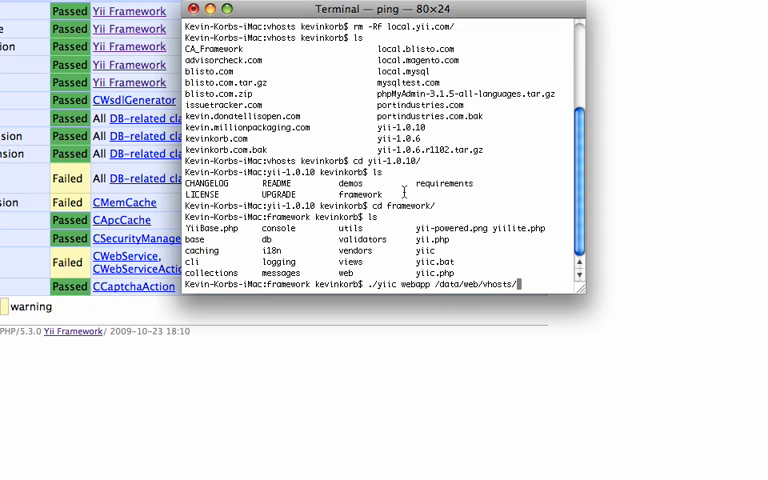
text(local.yii.com)
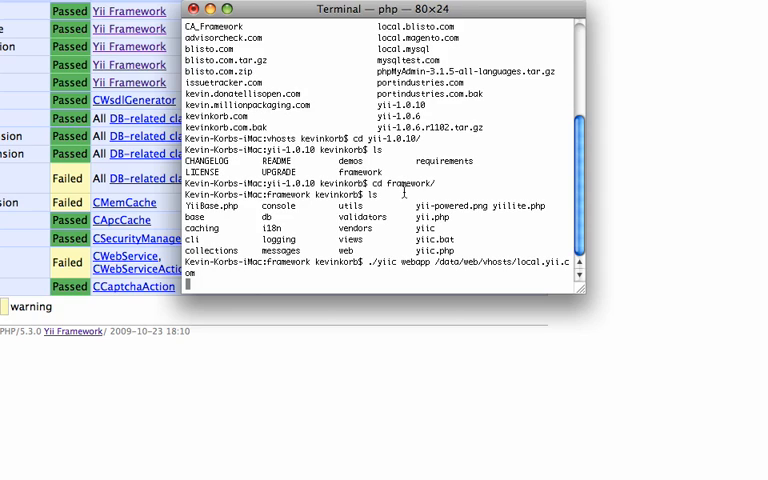
key(Return)
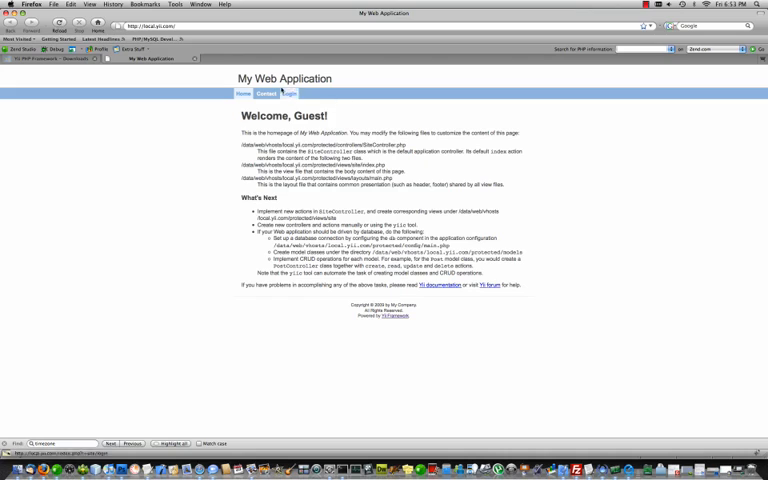
click(240, 92)
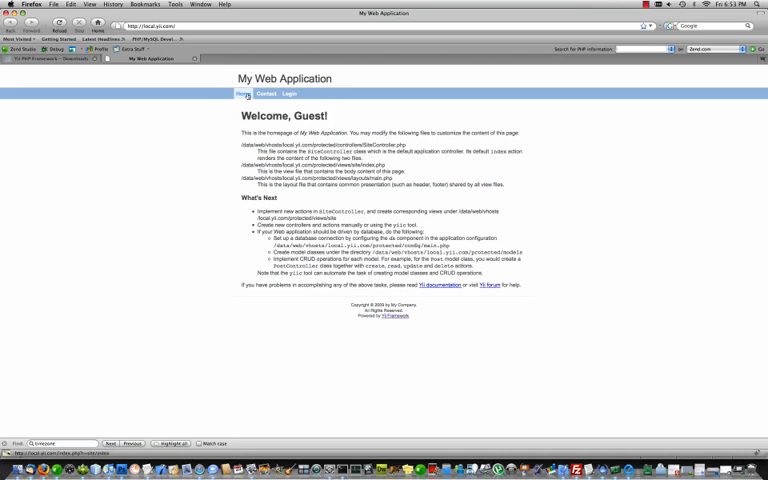
click(264, 92)
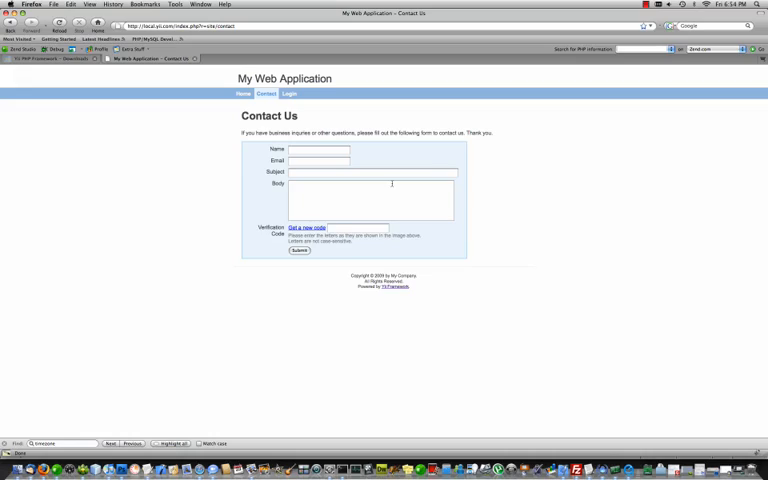
click(288, 92)
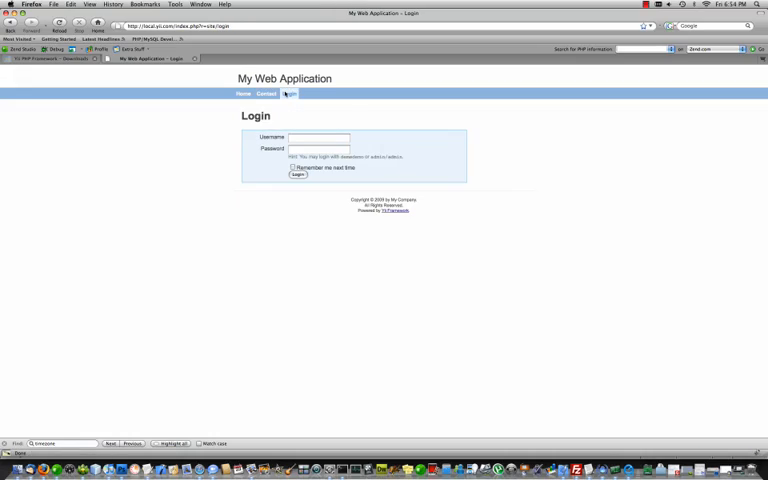
click(244, 92)
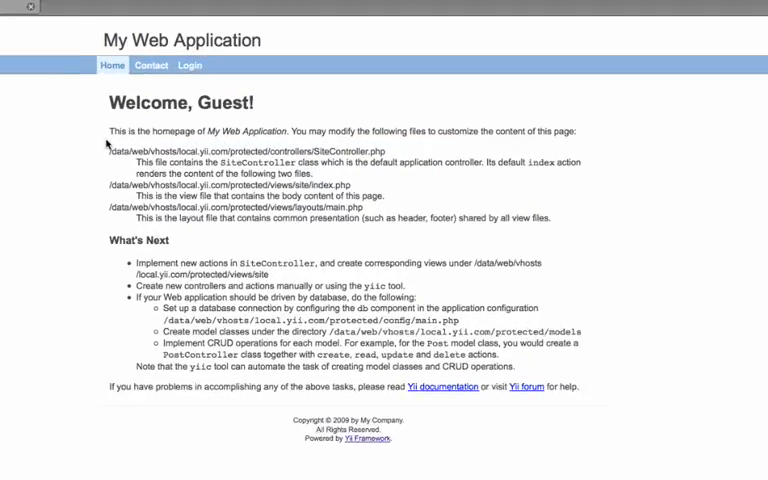
scroll(up, 3)
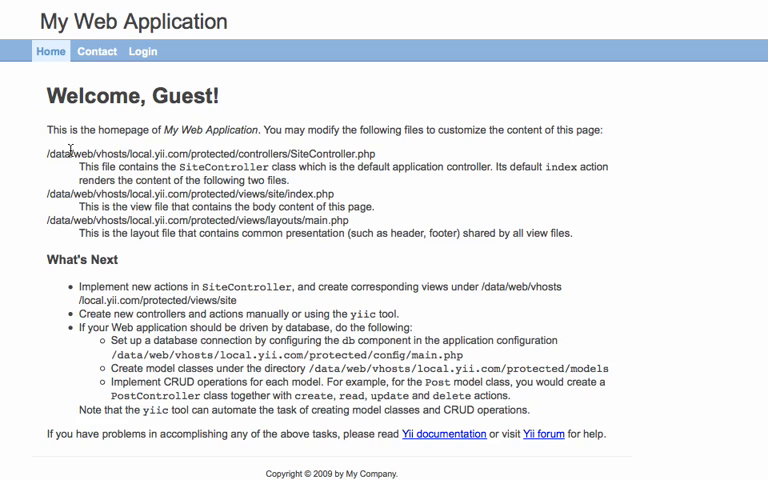